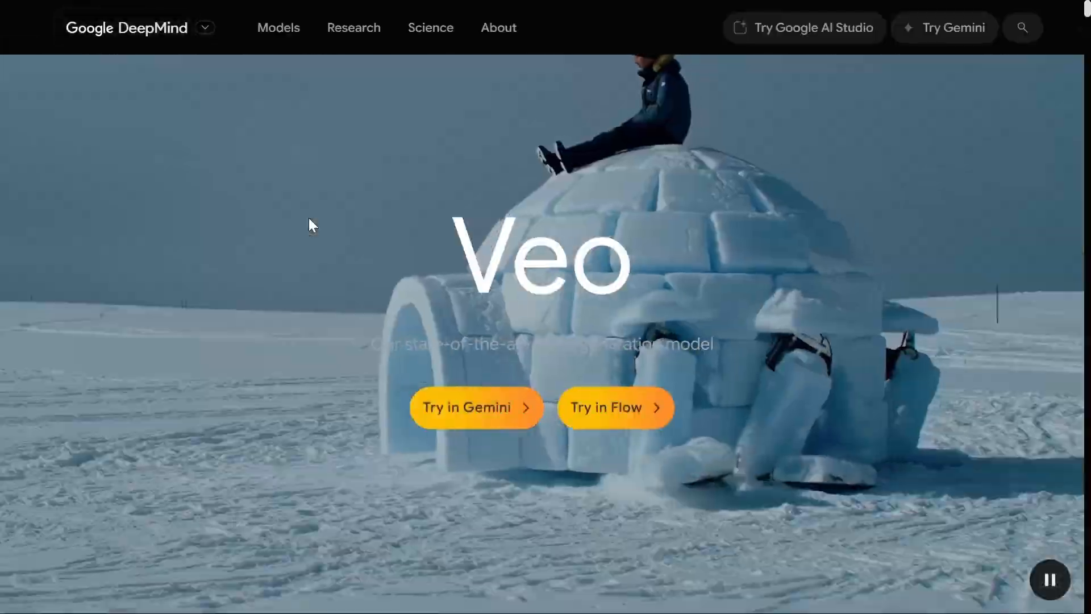
Scroll the Gemini page and switch the prompt box to Video generation mode
{"action": "scroll", "scroll_direction": "down", "scroll_amount": 3}
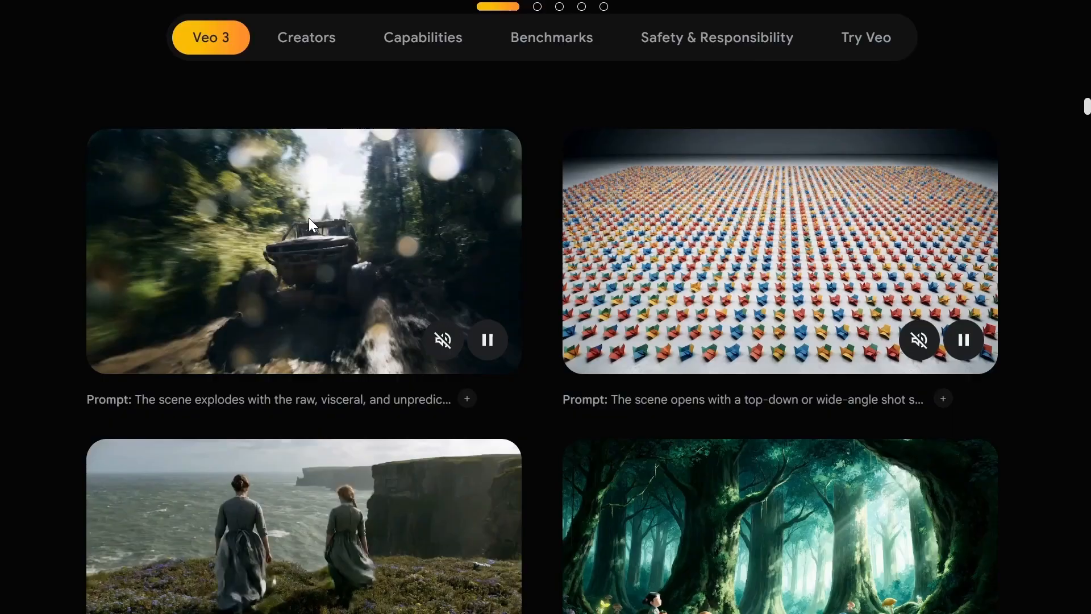
{"action": "scroll", "scroll_direction": "down", "scroll_amount": 3}
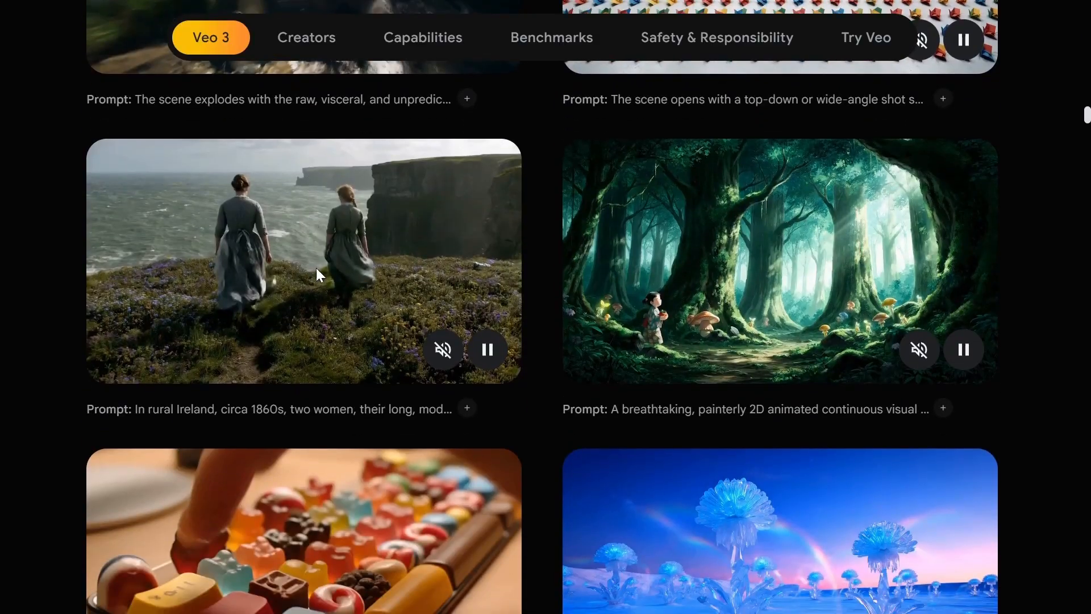
{"action": "scroll", "scroll_direction": "down", "scroll_amount": 3}
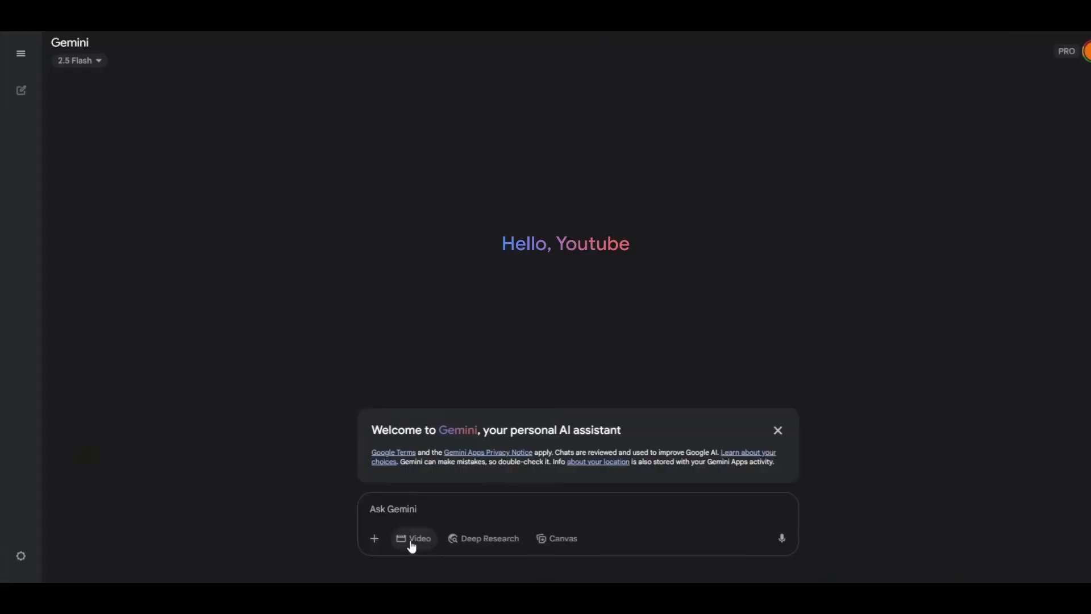
{"action": "left_click", "coordinate": [413, 538]}
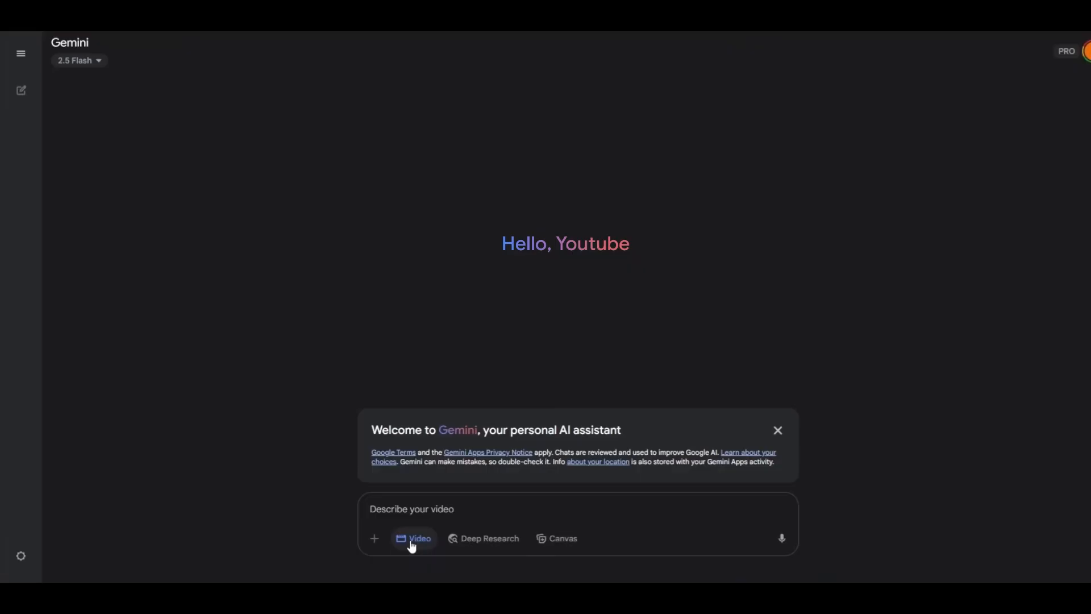
{"action": "mouse_move", "coordinate": [406, 542]}
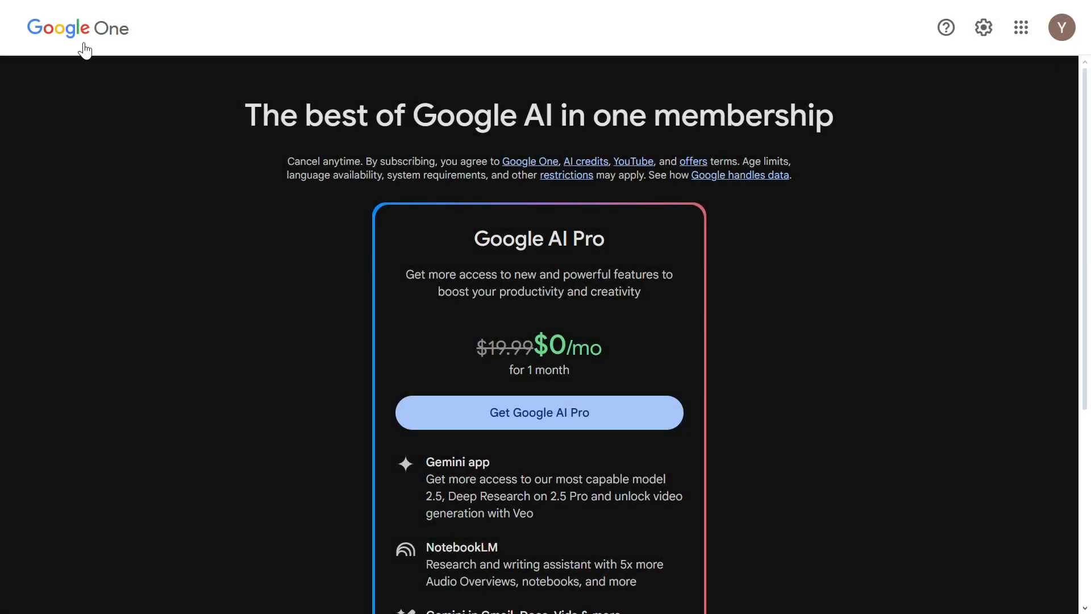
{"action": "mouse_move", "coordinate": [61, 43]}
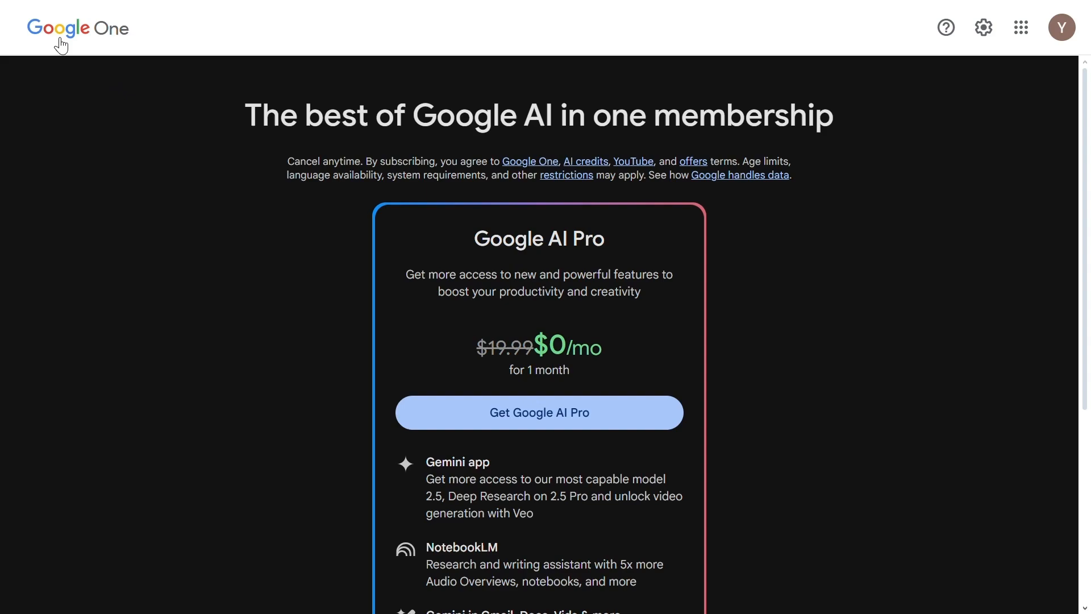
{"action": "mouse_move", "coordinate": [720, 148]}
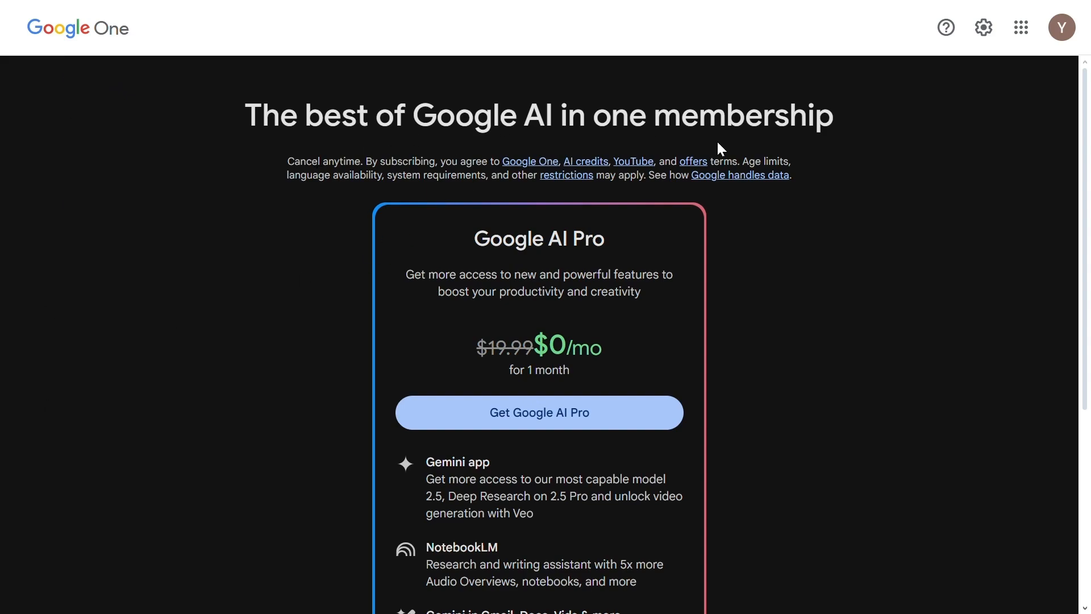
{"action": "double_click", "coordinate": [503, 238]}
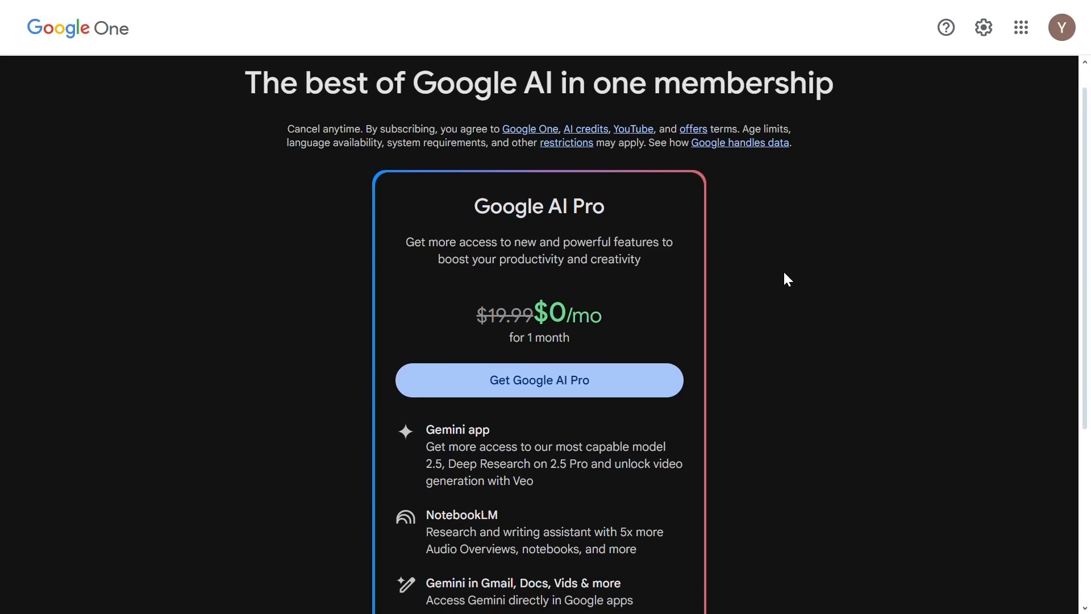
{"action": "scroll", "scroll_direction": "down", "scroll_amount": 3}
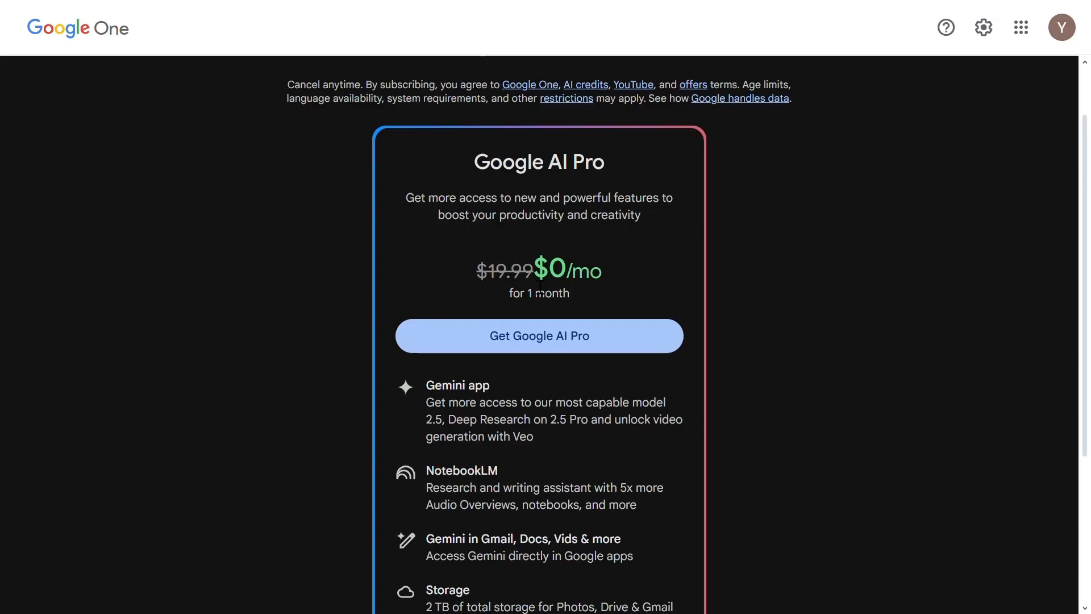
{"action": "scroll", "scroll_direction": "down", "scroll_amount": 3}
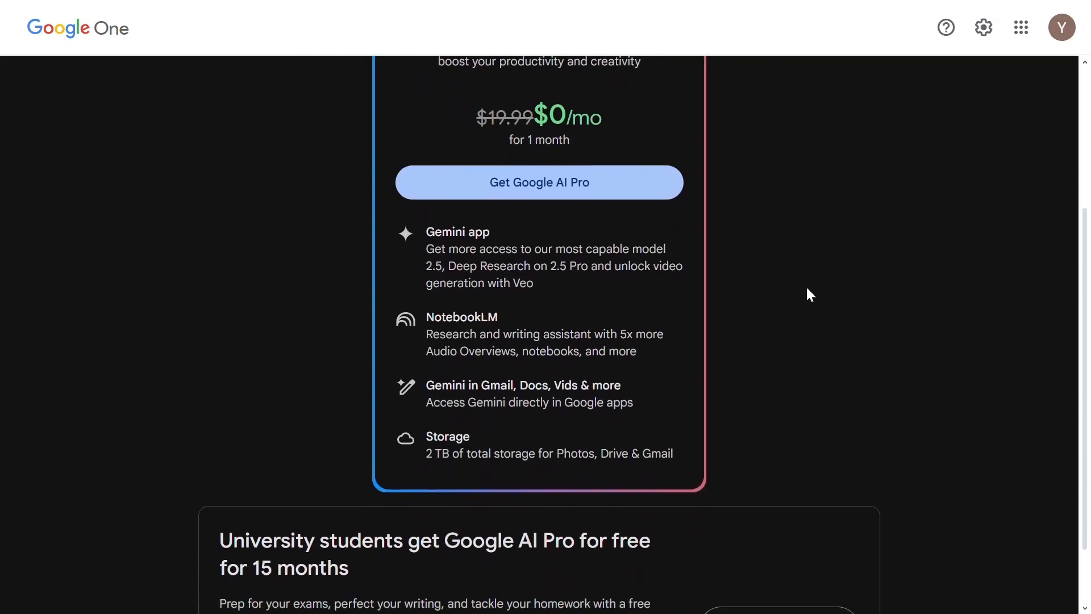
{"action": "scroll", "scroll_direction": "down", "scroll_amount": 3}
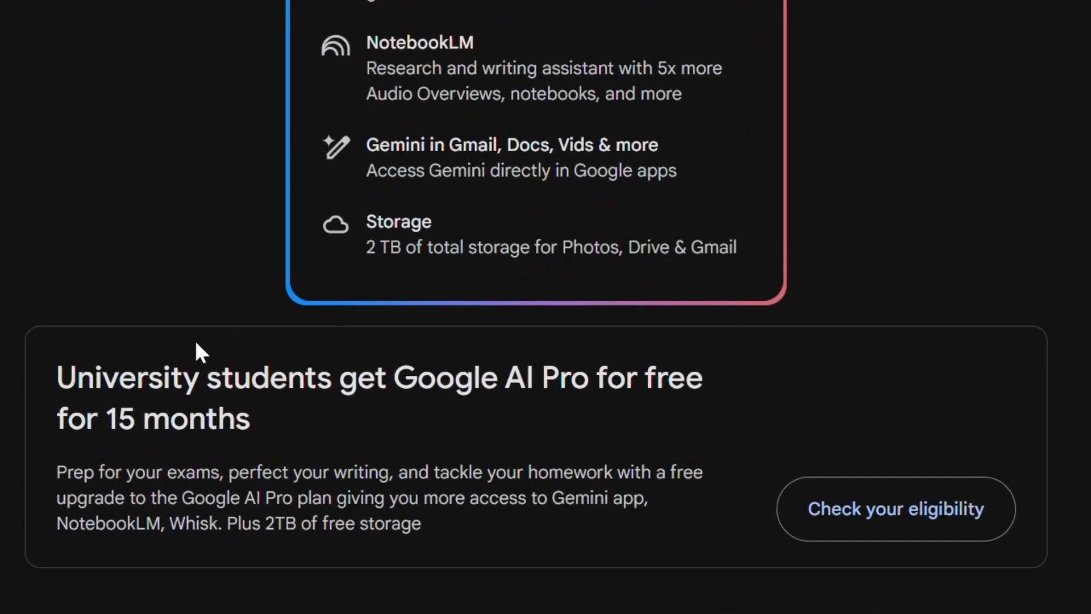
{"action": "mouse_move", "coordinate": [358, 410]}
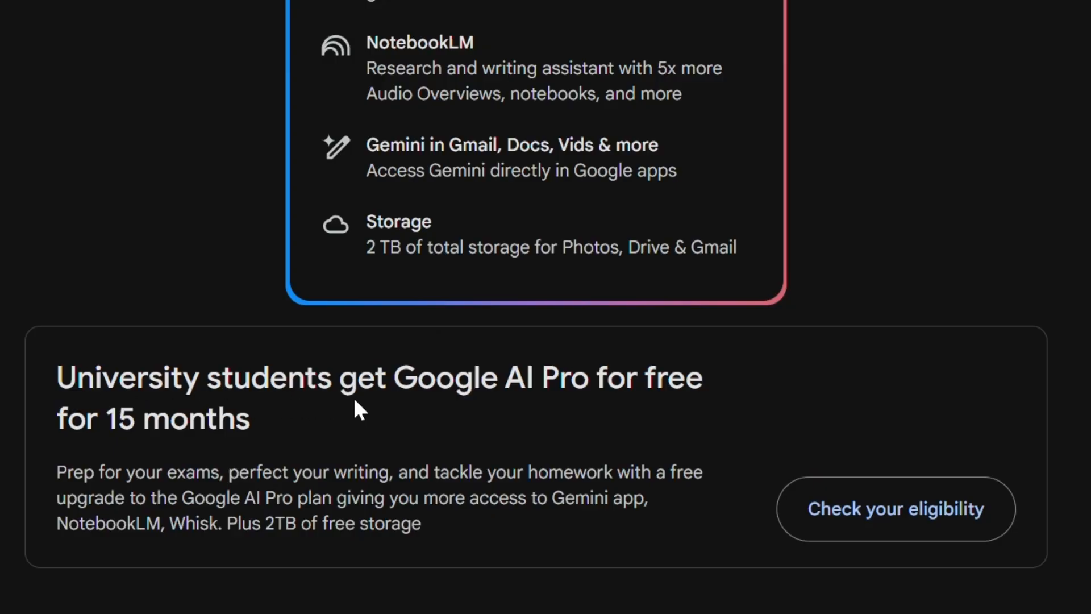
{"action": "mouse_move", "coordinate": [443, 412]}
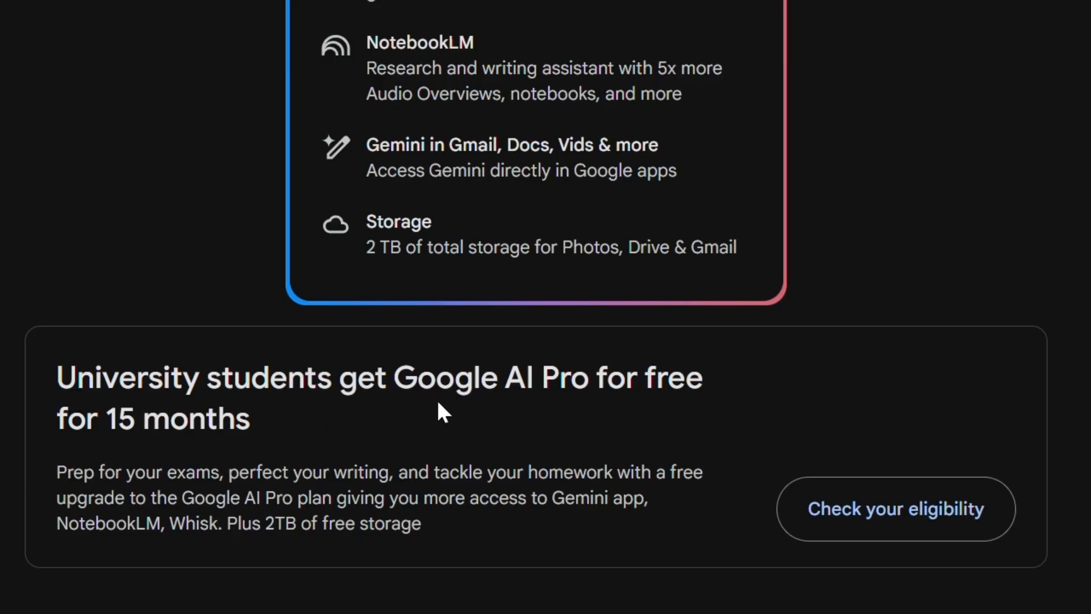
{"action": "mouse_move", "coordinate": [895, 508]}
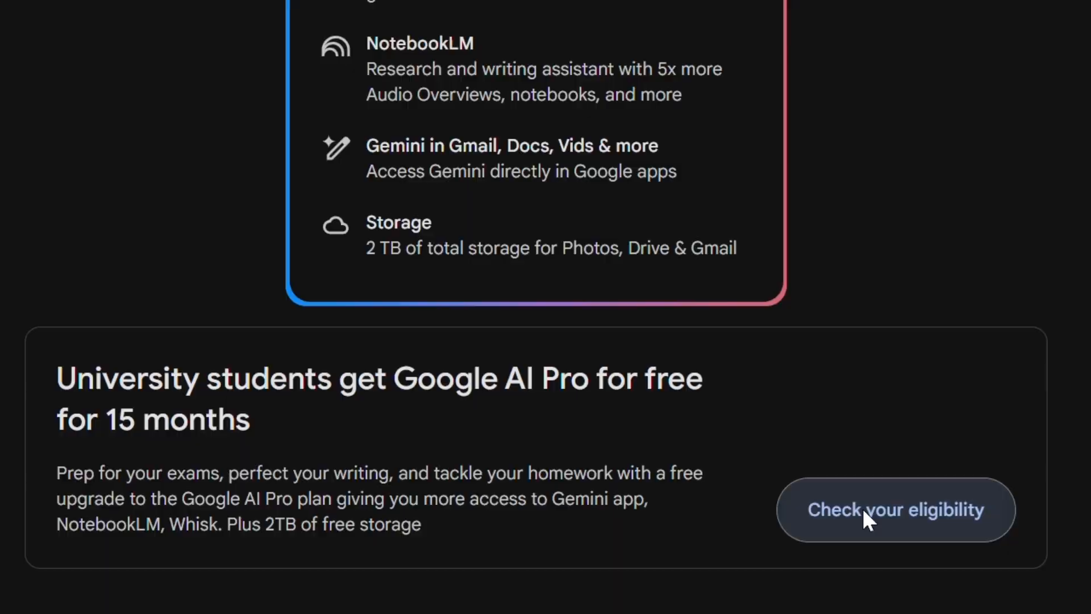
Open the free Gemini Pro university student offer and begin student status verification
{"action": "left_click", "coordinate": [894, 508]}
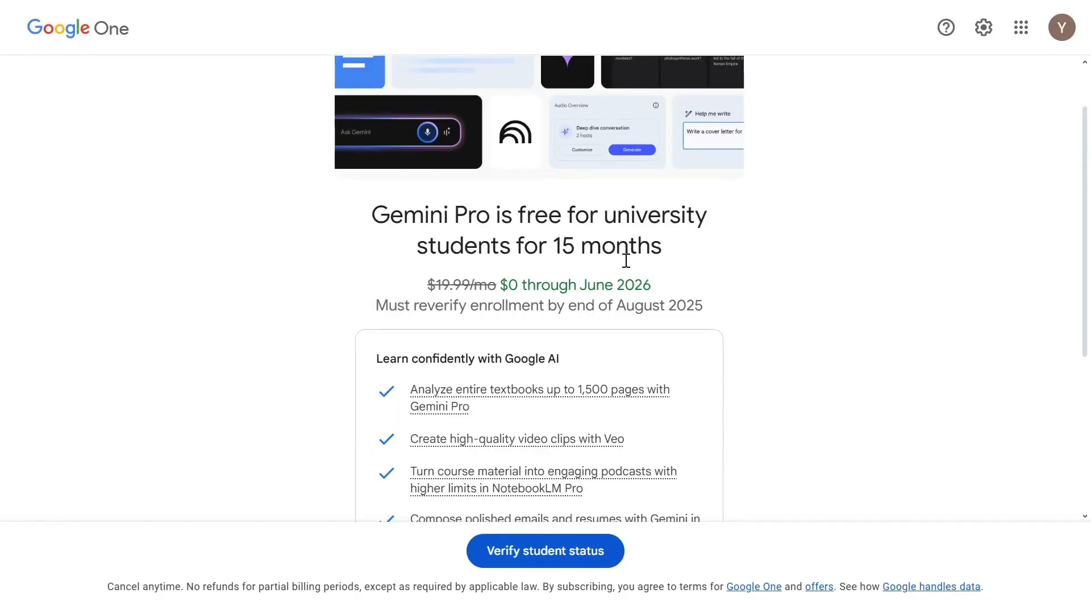
{"action": "scroll", "scroll_direction": "down", "scroll_amount": 3}
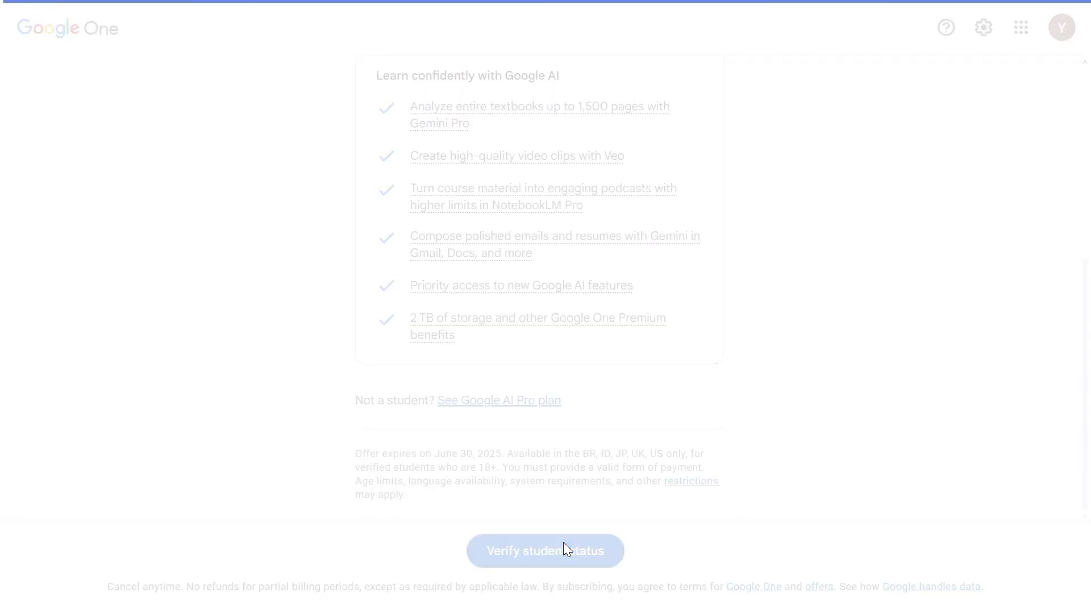
{"action": "left_click", "coordinate": [545, 551]}
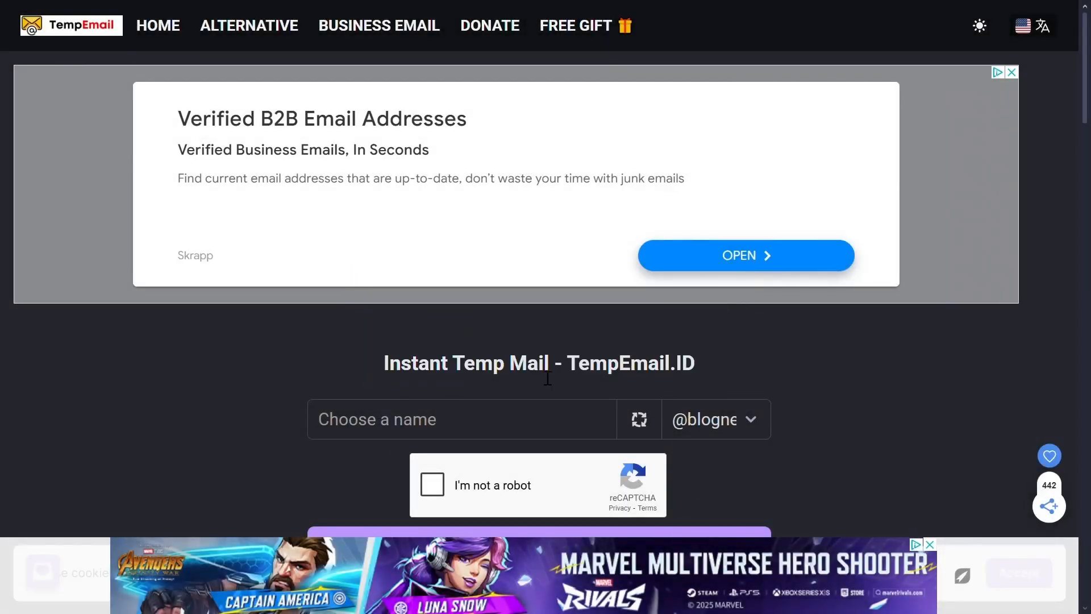
{"action": "scroll", "scroll_direction": "down", "scroll_amount": 3}
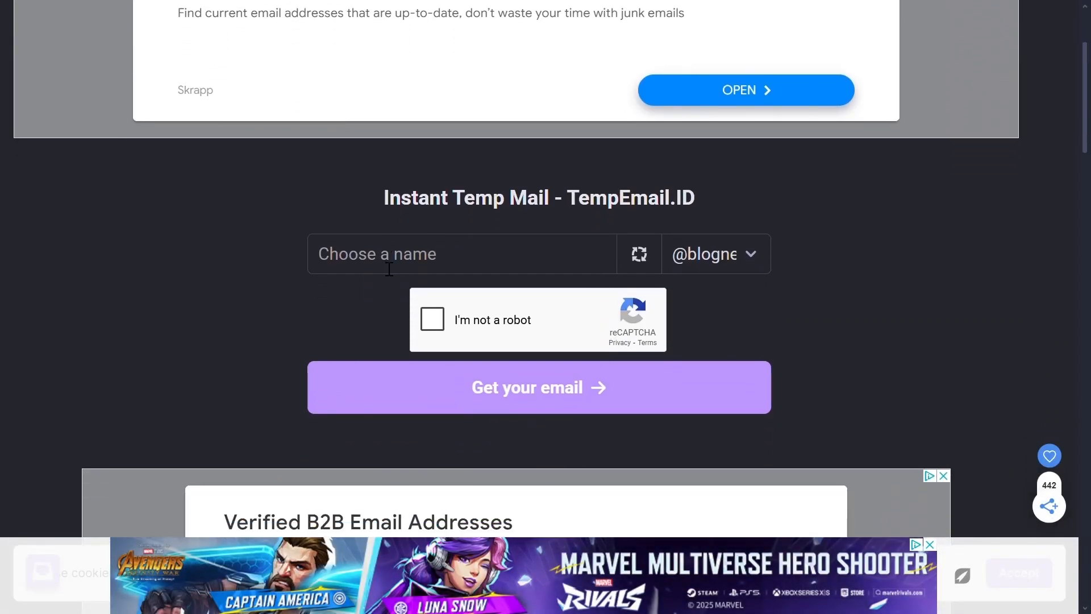
{"action": "type", "text": "youtube"}
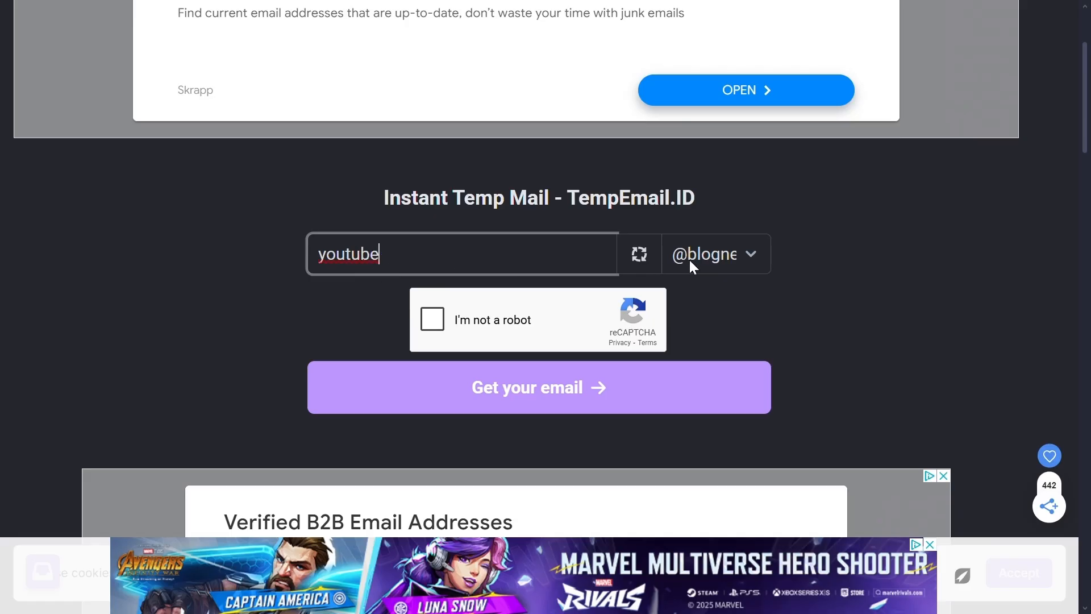
{"action": "left_click", "coordinate": [715, 254]}
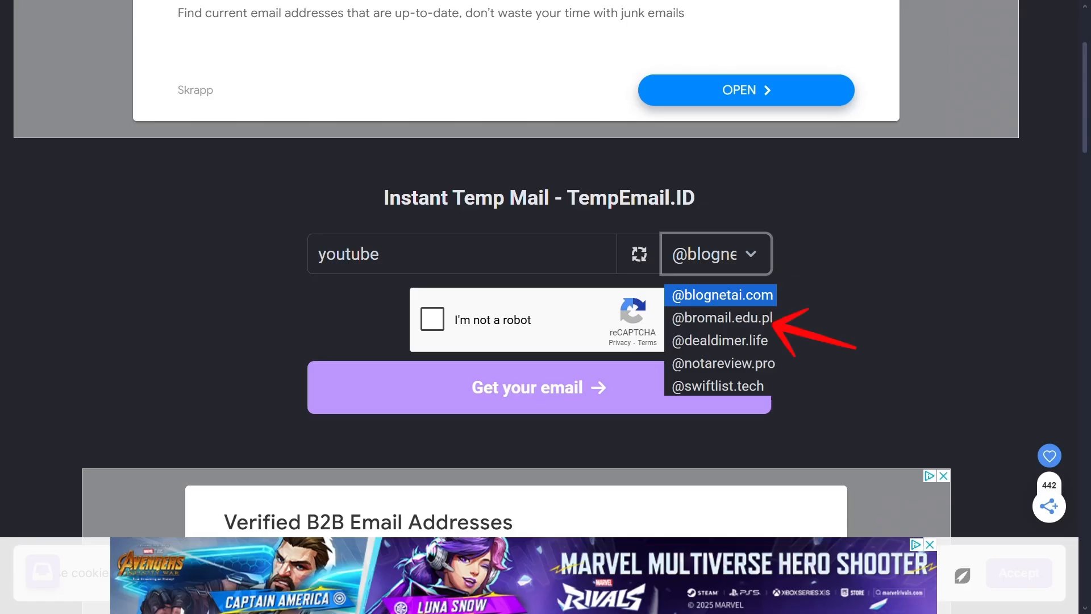
{"action": "left_click", "coordinate": [721, 317]}
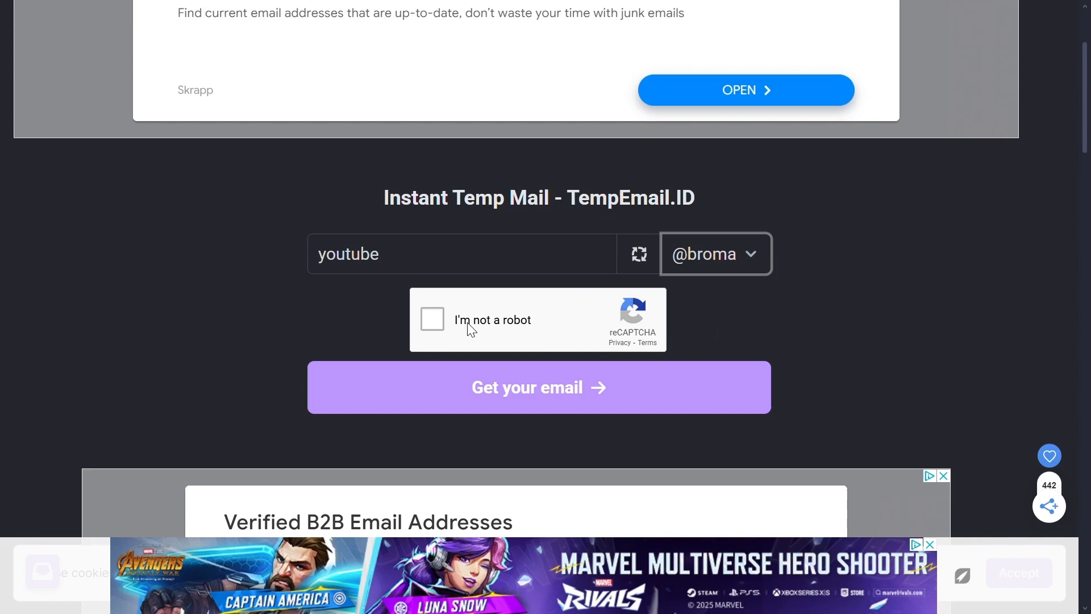
{"action": "left_click", "coordinate": [431, 319]}
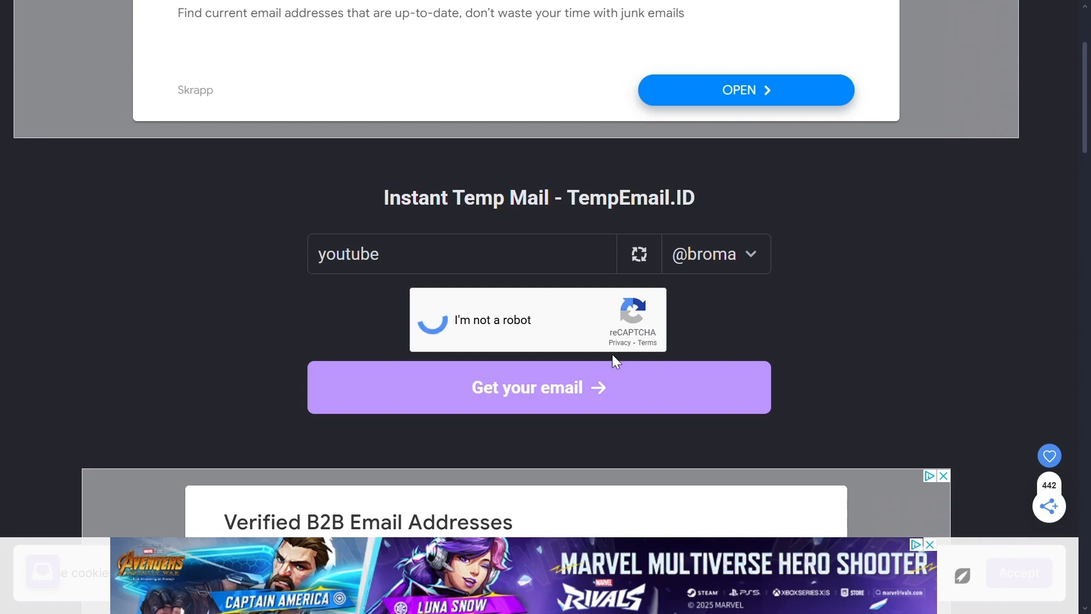
{"action": "left_click", "coordinate": [538, 387]}
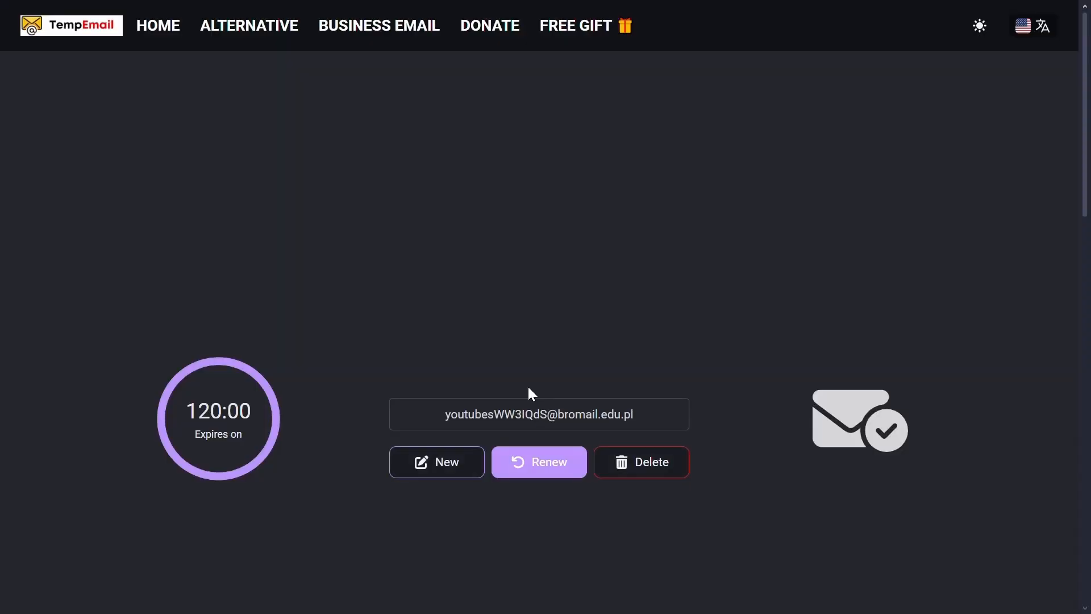
{"action": "scroll", "scroll_direction": "down", "scroll_amount": 3}
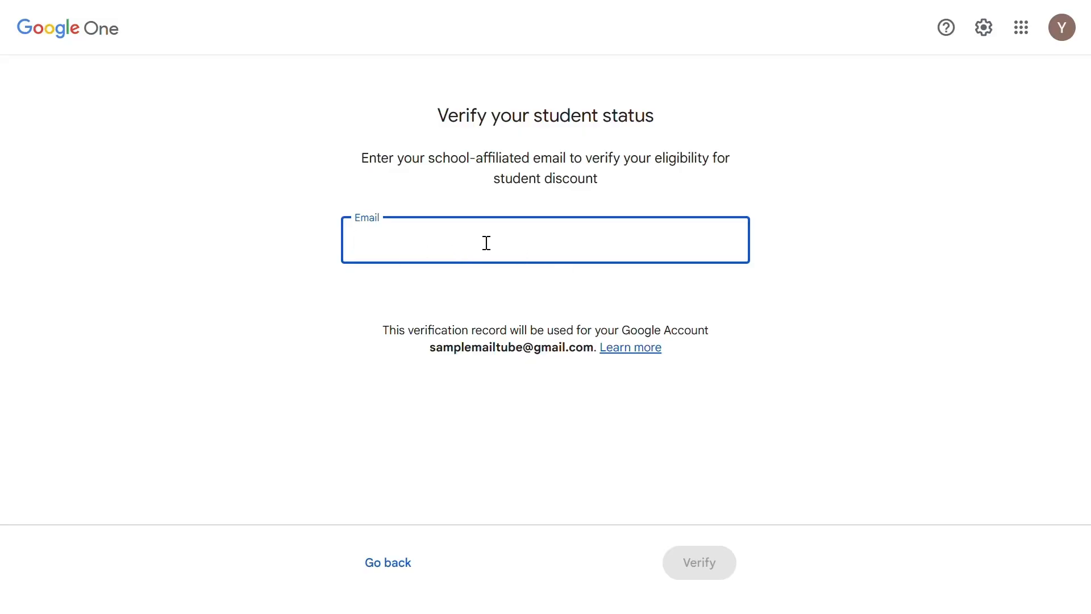
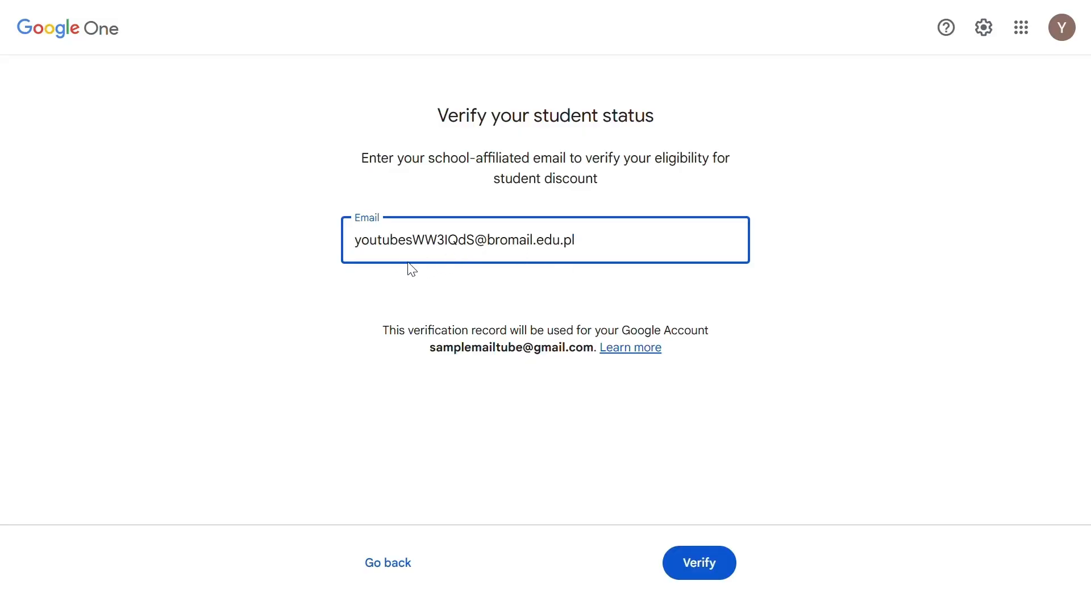
{"action": "left_click", "coordinate": [697, 561]}
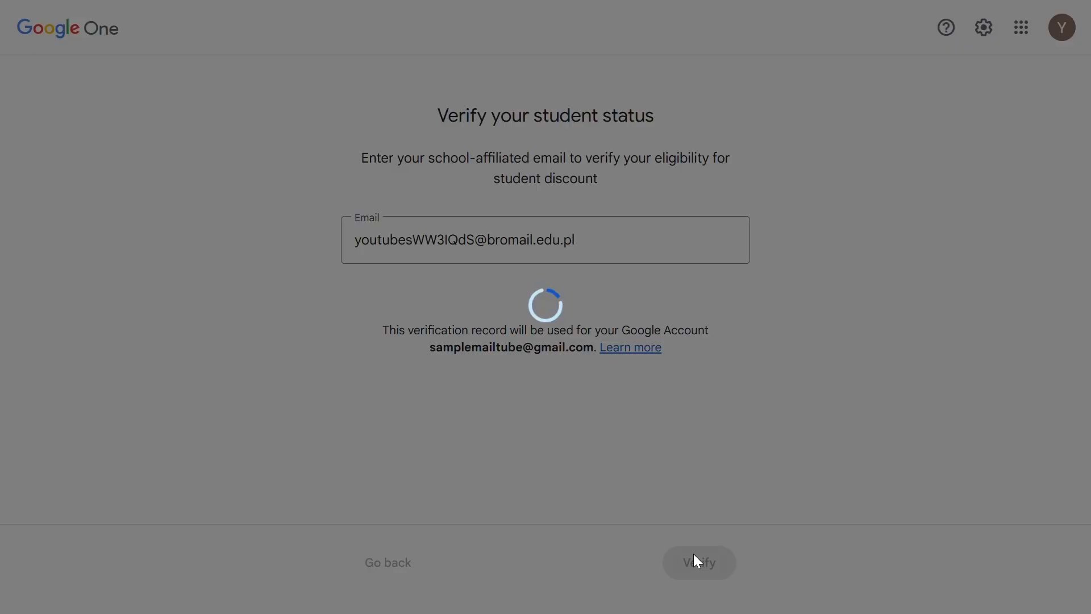
{"action": "left_click", "coordinate": [697, 561]}
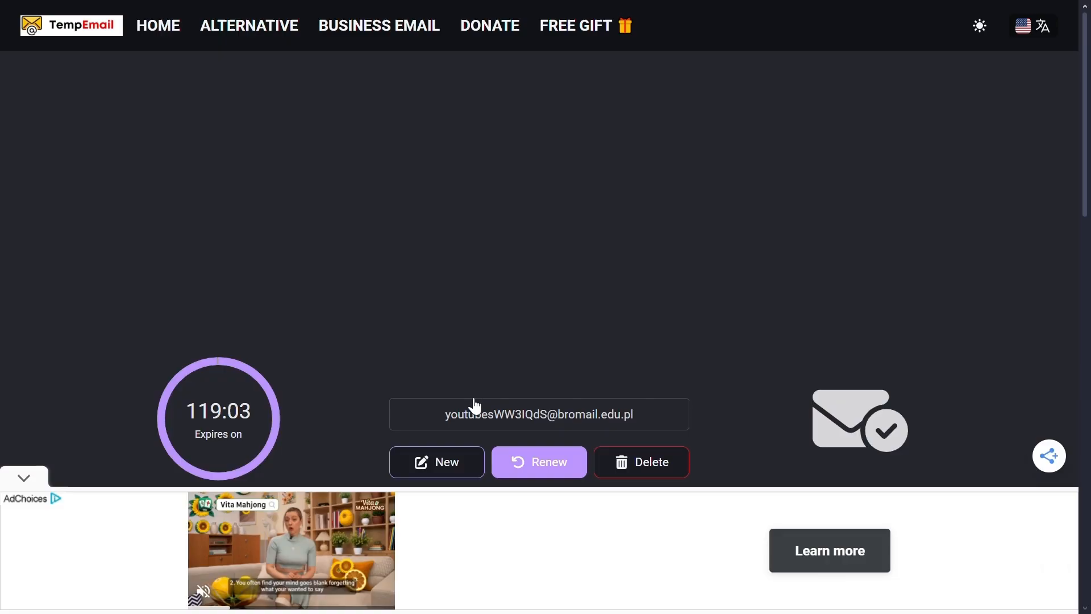
Open Google's 'Verify your student email address' message in the TempEmail.ID inbox
{"action": "scroll", "scroll_direction": "down", "scroll_amount": 3}
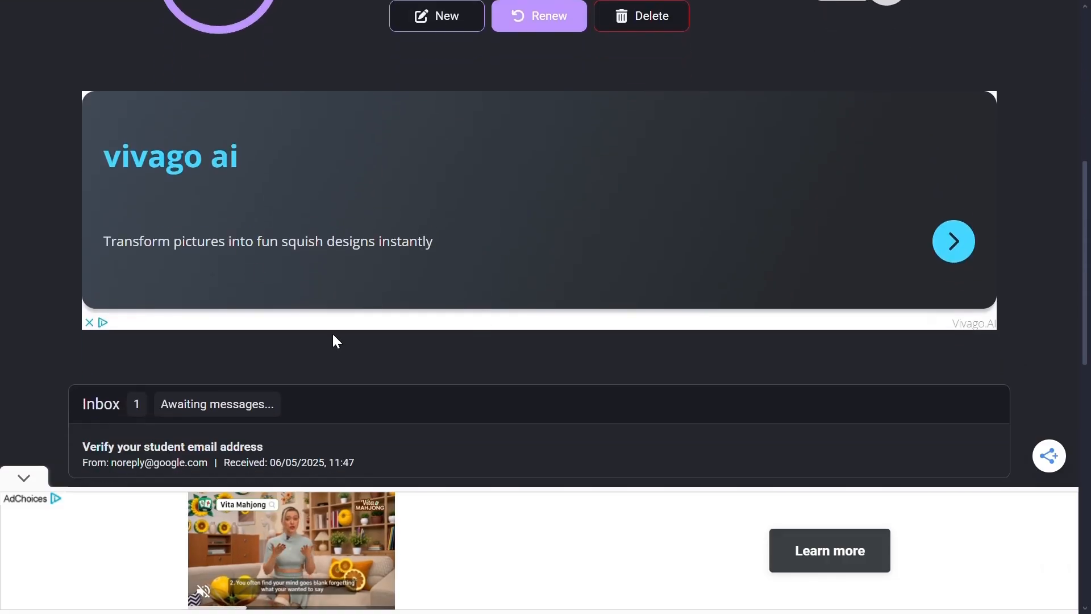
{"action": "scroll", "scroll_direction": "down", "scroll_amount": 3}
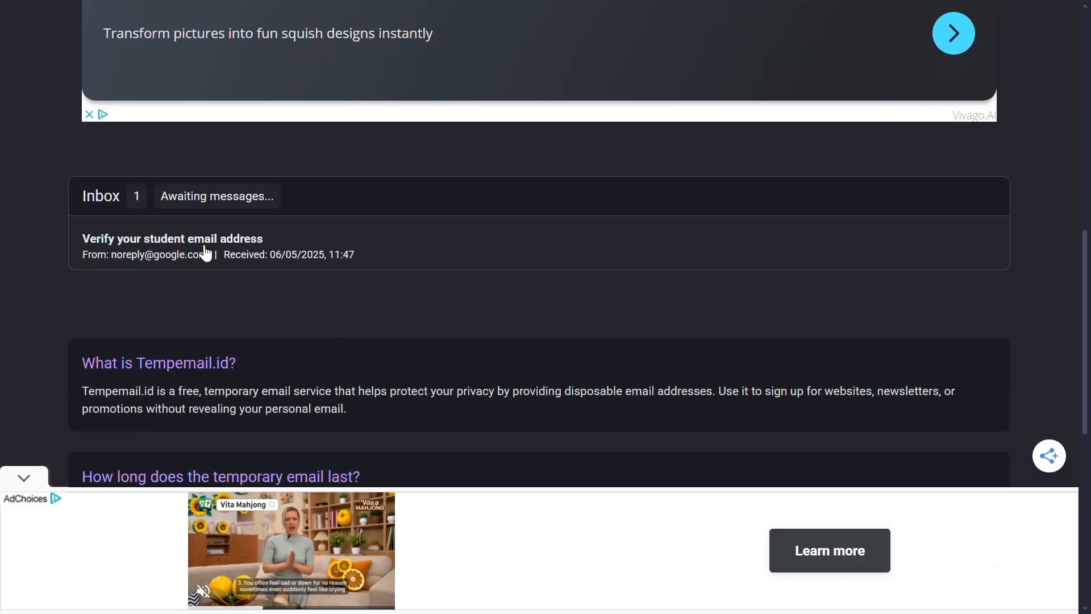
{"action": "left_click", "coordinate": [172, 238]}
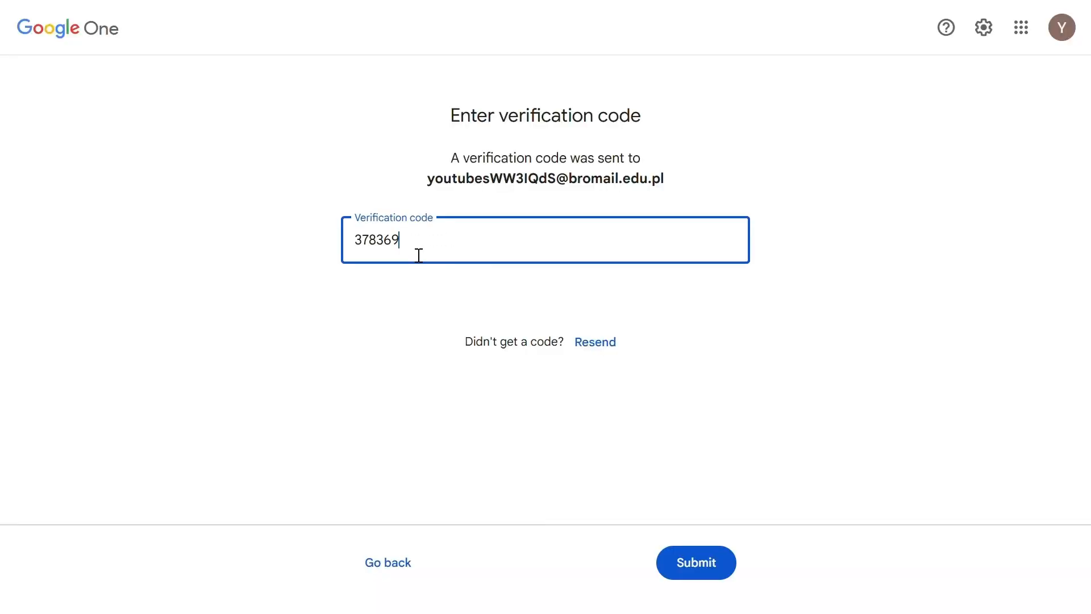
{"action": "left_click", "coordinate": [695, 562]}
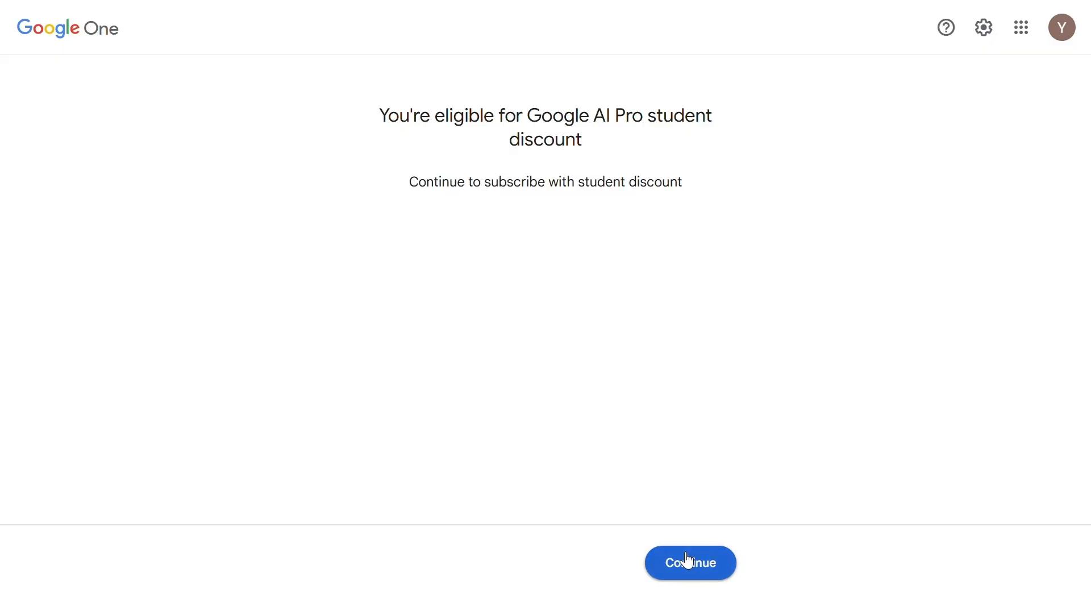
Continue to the Gemini Pro student offer and start the free trial
{"action": "left_click", "coordinate": [690, 562]}
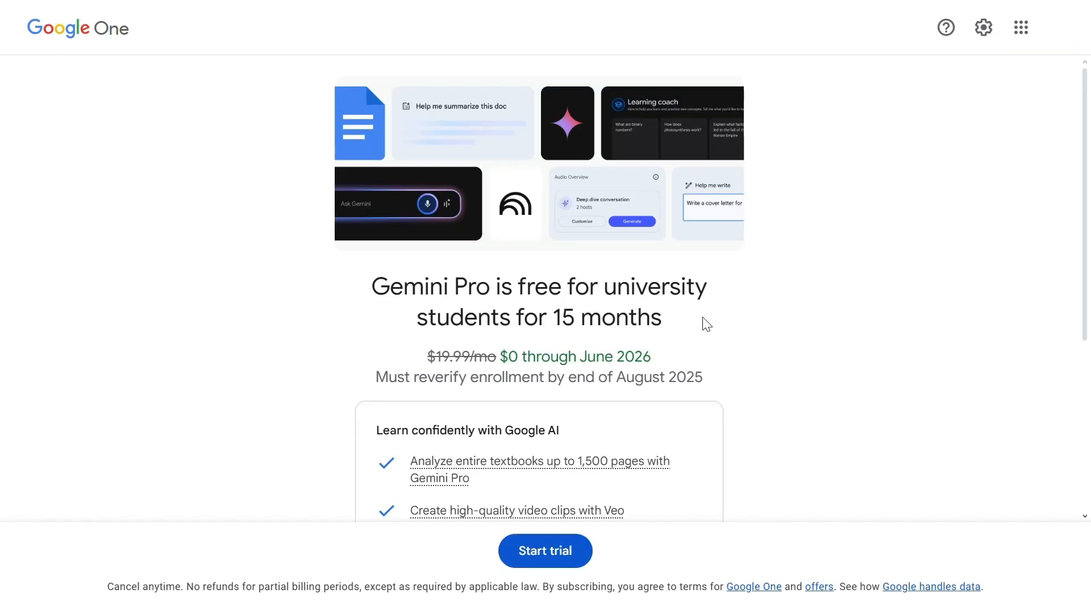
{"action": "left_click", "coordinate": [545, 549]}
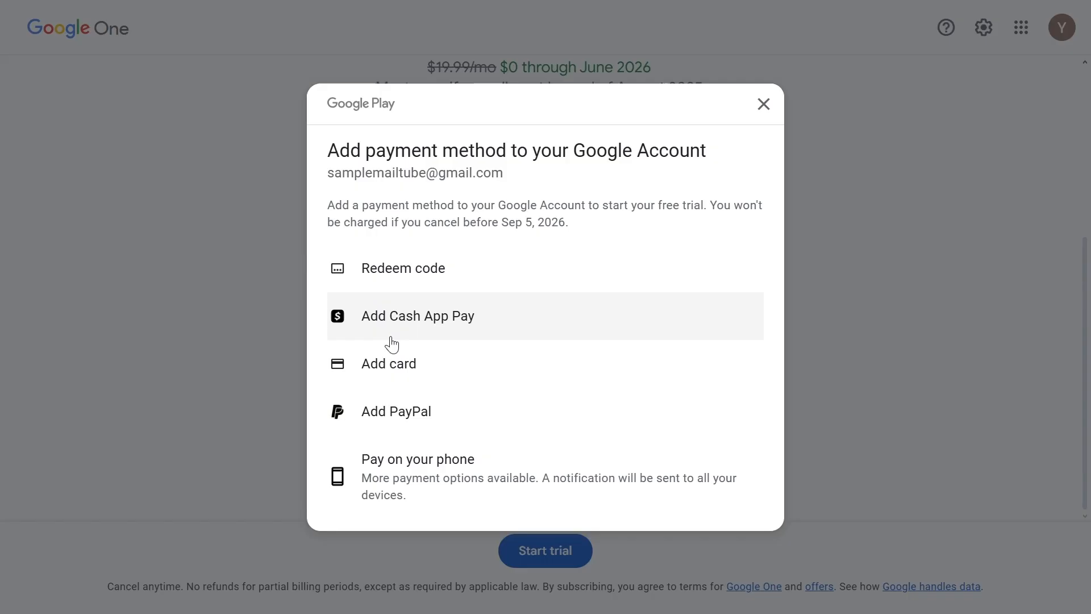
{"action": "mouse_move", "coordinate": [379, 476]}
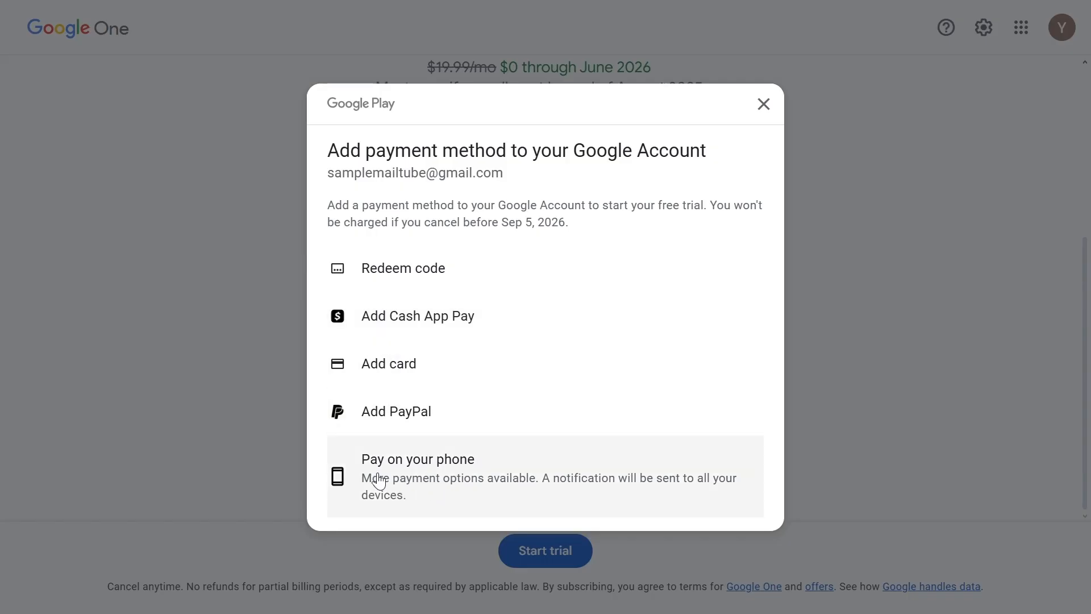
{"action": "mouse_move", "coordinate": [617, 495]}
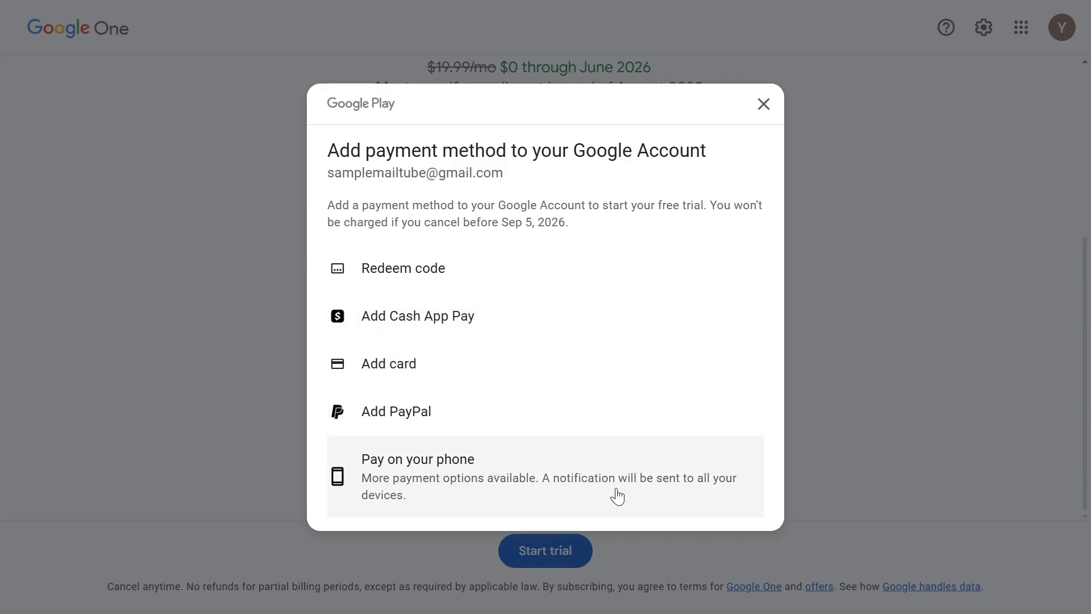
{"action": "mouse_move", "coordinate": [453, 279]}
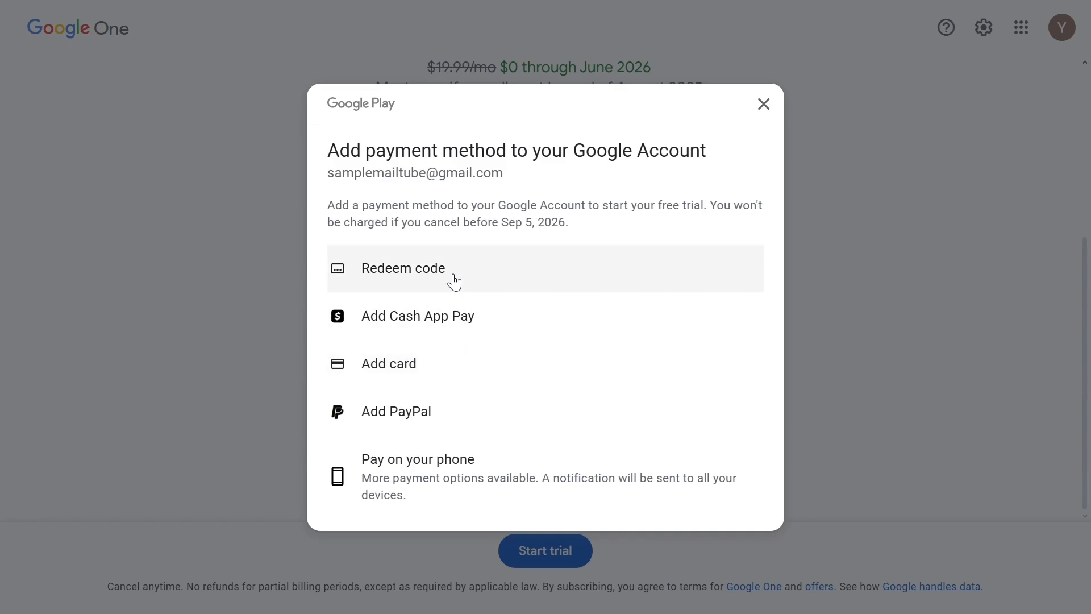